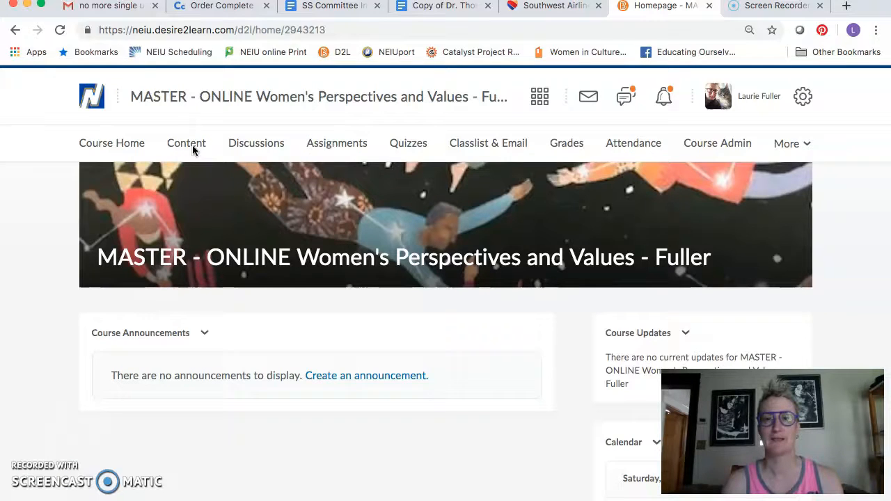
Open Content to show the syllabus module with Syllabus and Texts and Due dates folders
{"action": "left_click", "coordinate": [186, 143]}
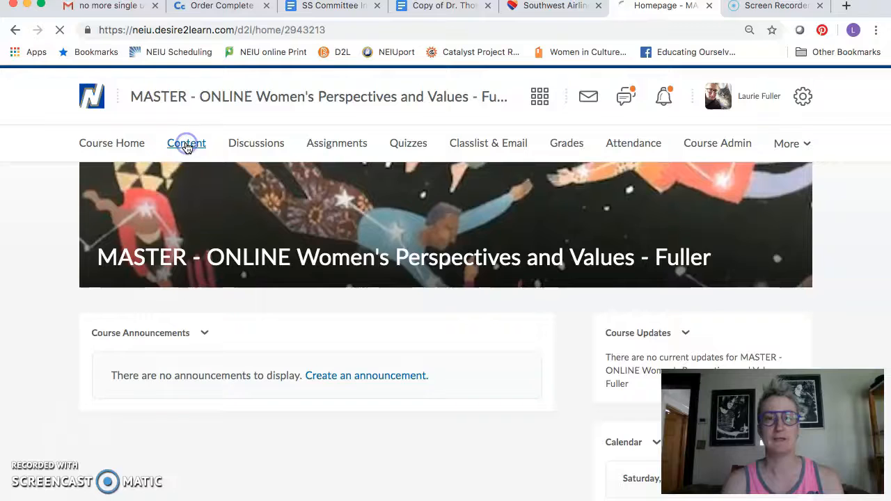
{"action": "left_click", "coordinate": [186, 143]}
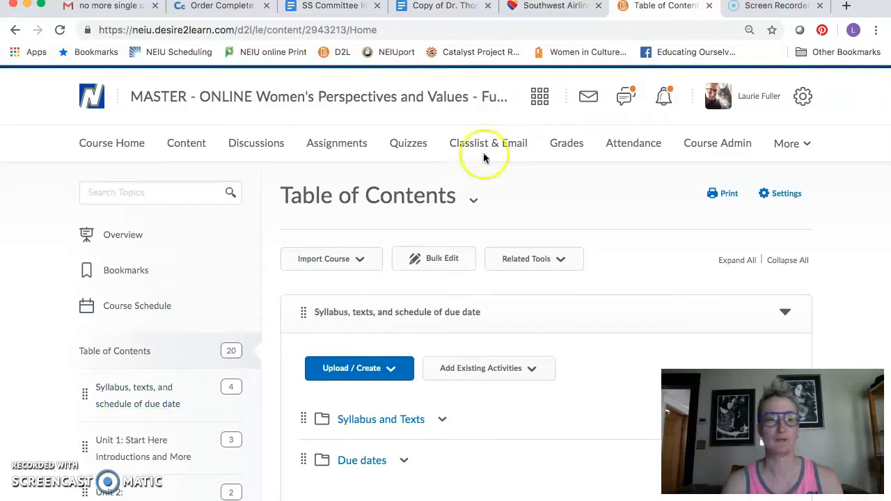
Switch to the student view and show Content progress at 75%, 15 of 20 topics complete
{"action": "left_click", "coordinate": [758, 96]}
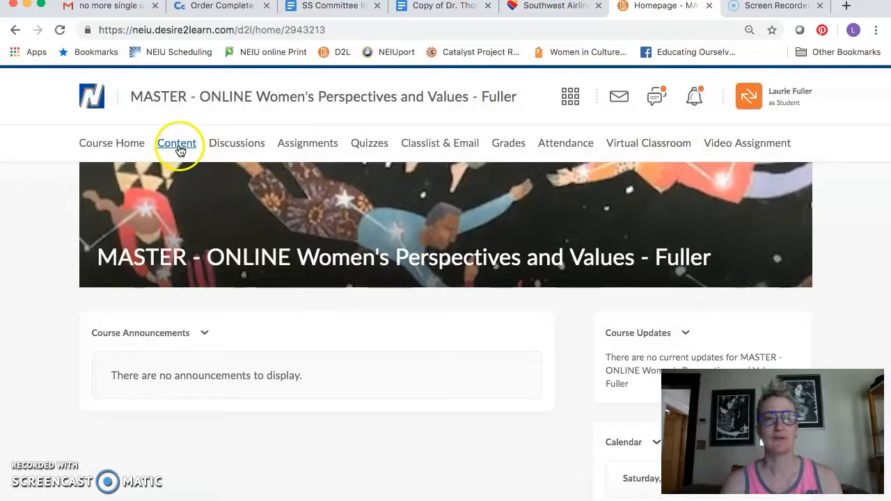
{"action": "left_click", "coordinate": [176, 143]}
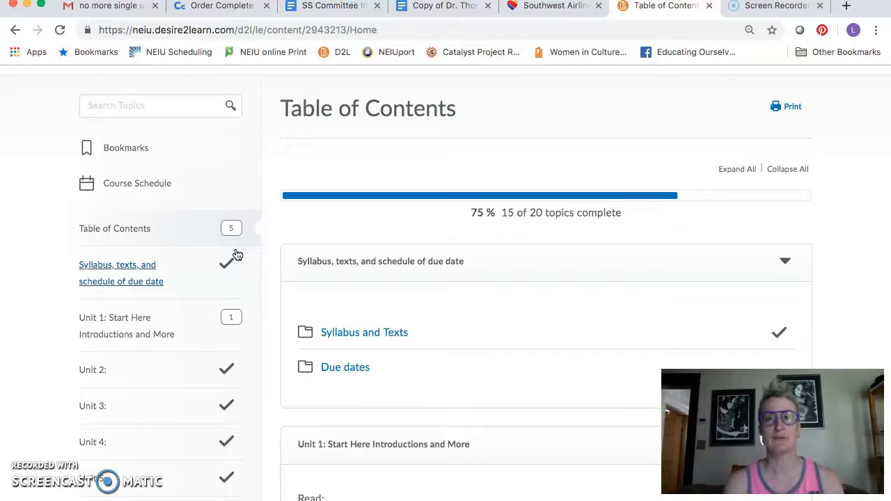
{"action": "scroll", "scroll_direction": "down", "scroll_amount": 3}
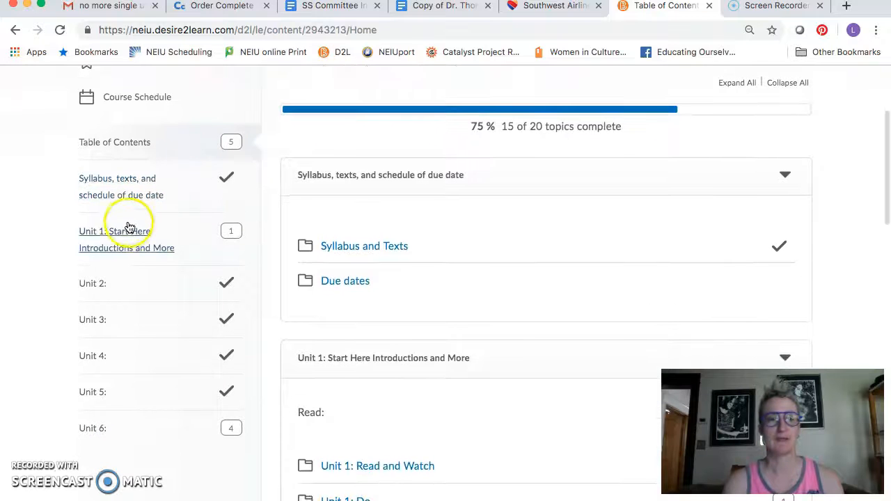
Open Unit 1: Start Here and its Critical Introduction reading in the open textbook
{"action": "left_click", "coordinate": [114, 231]}
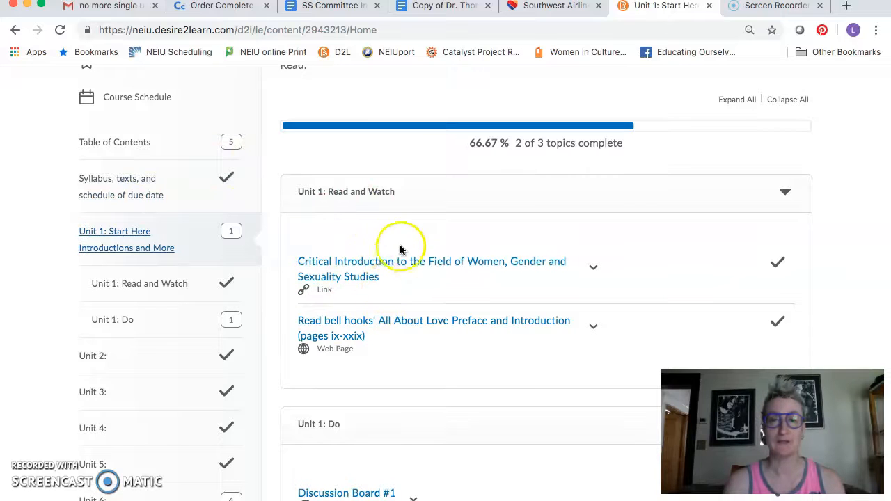
{"action": "mouse_move", "coordinate": [408, 268]}
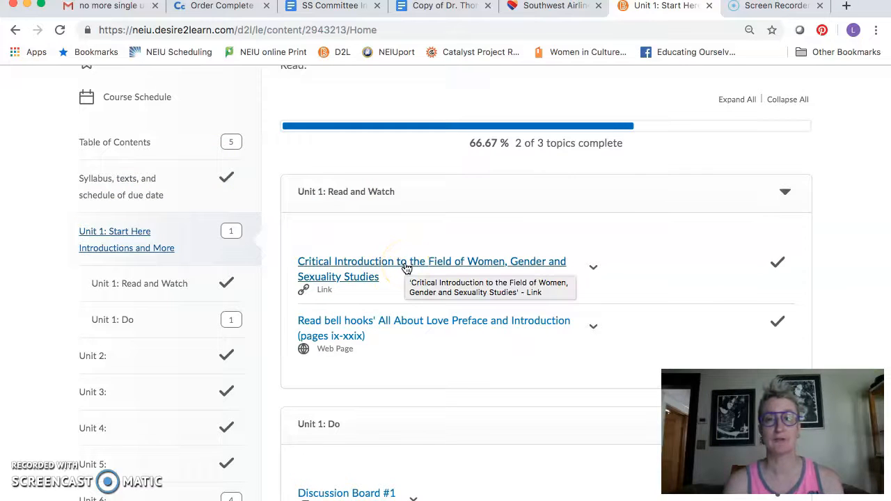
{"action": "mouse_move", "coordinate": [431, 335]}
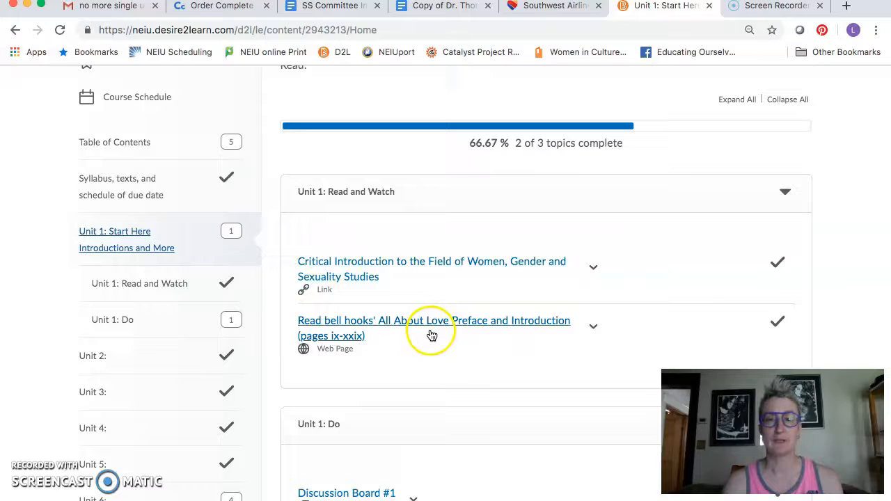
{"action": "mouse_move", "coordinate": [420, 342]}
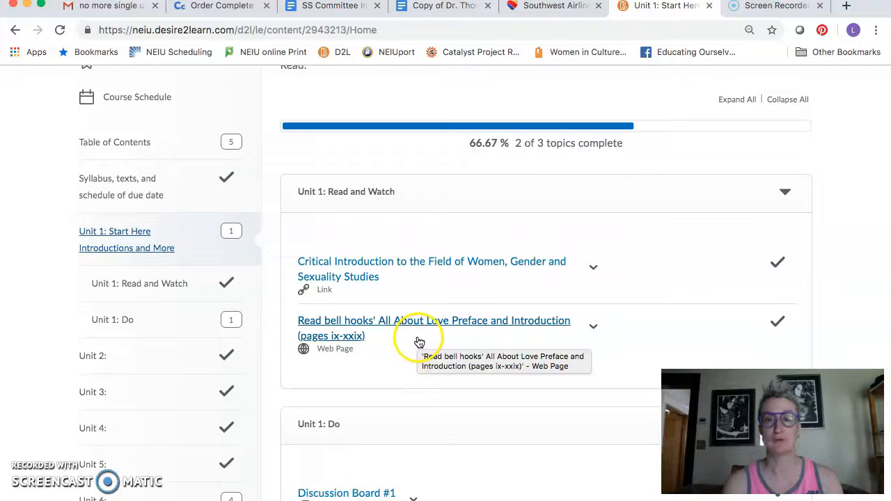
{"action": "left_click", "coordinate": [433, 320]}
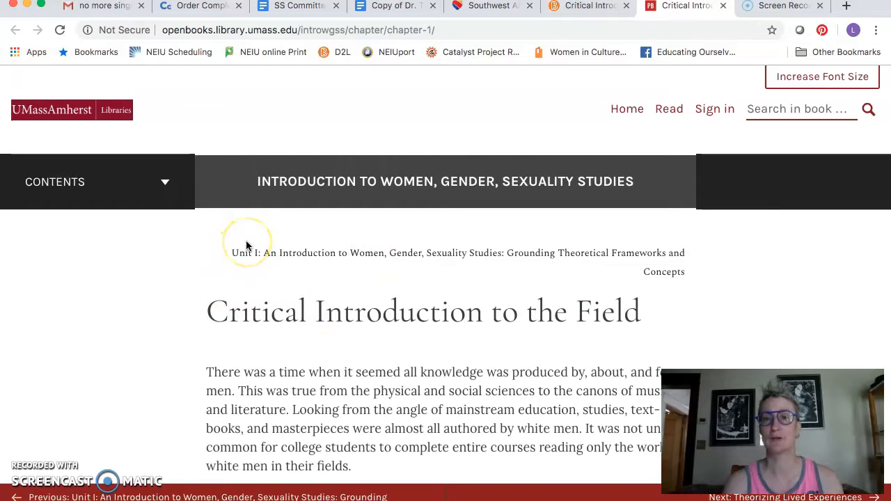
{"action": "mouse_move", "coordinate": [376, 181]}
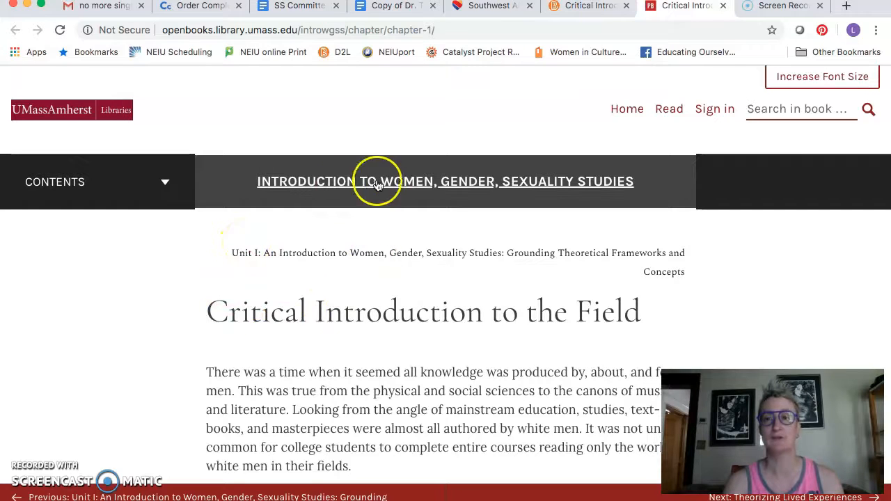
Browse the textbook home page, then open its front matter, Introduction to Women, Gender, Sexuality Studies
{"action": "left_click", "coordinate": [445, 181]}
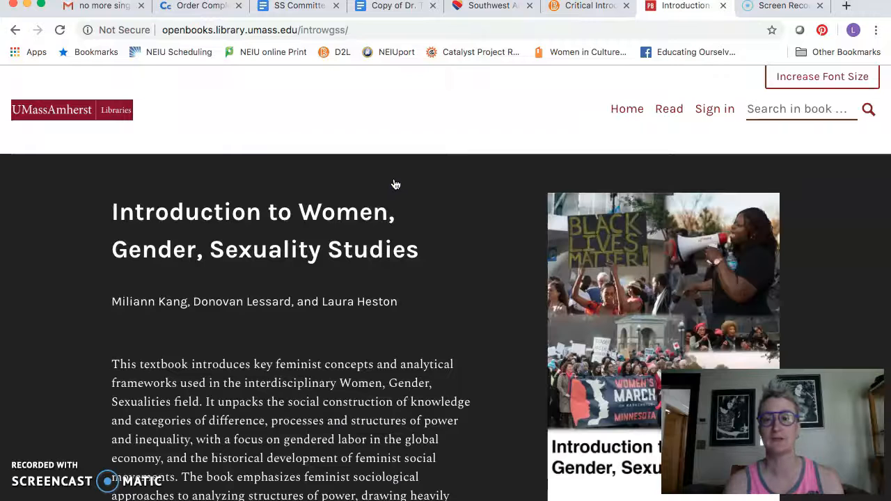
{"action": "scroll", "scroll_direction": "down", "scroll_amount": 3}
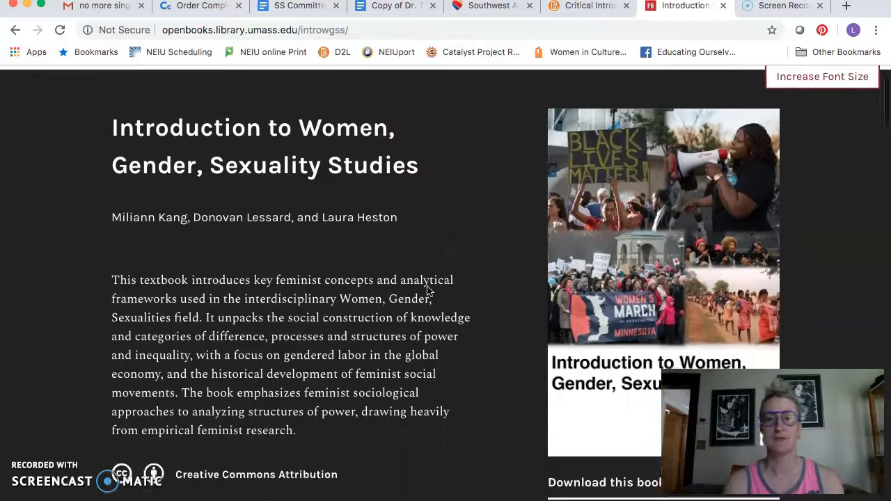
{"action": "scroll", "scroll_direction": "down", "scroll_amount": 3}
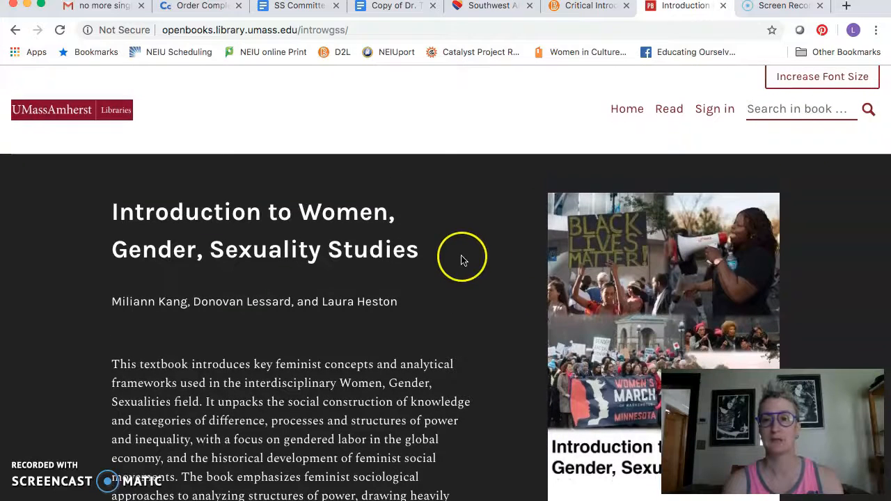
{"action": "left_click", "coordinate": [668, 108]}
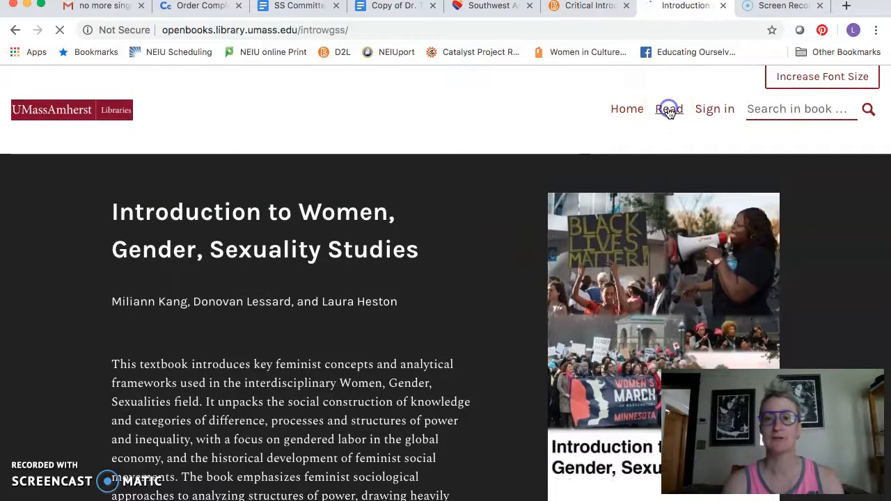
{"action": "left_click", "coordinate": [668, 109]}
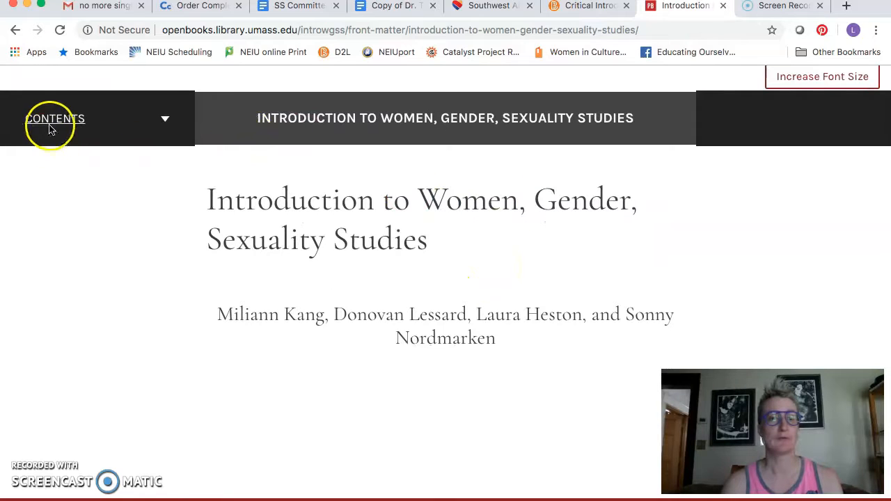
Go to Unit I via CONTENTS, then reopen Critical Introduction to the Field at the Bechdel Test video
{"action": "left_click", "coordinate": [55, 119]}
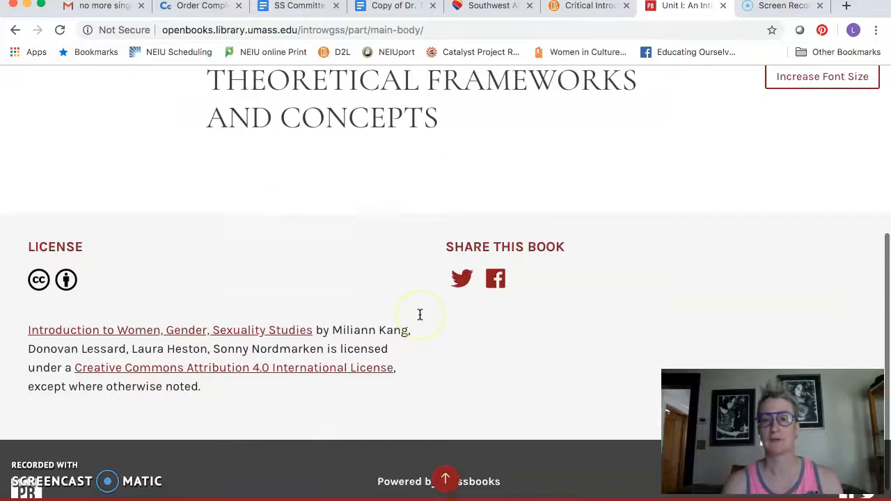
{"action": "scroll", "scroll_direction": "up", "scroll_amount": 3}
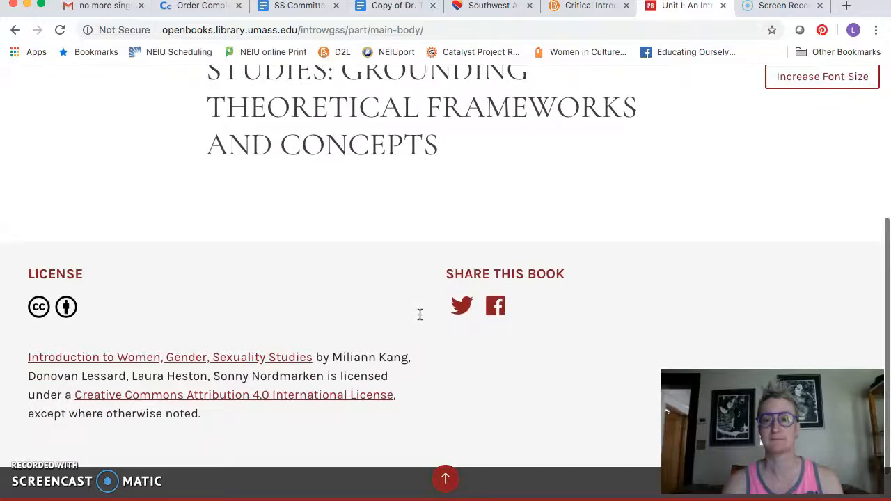
{"action": "scroll", "scroll_direction": "down", "scroll_amount": 3}
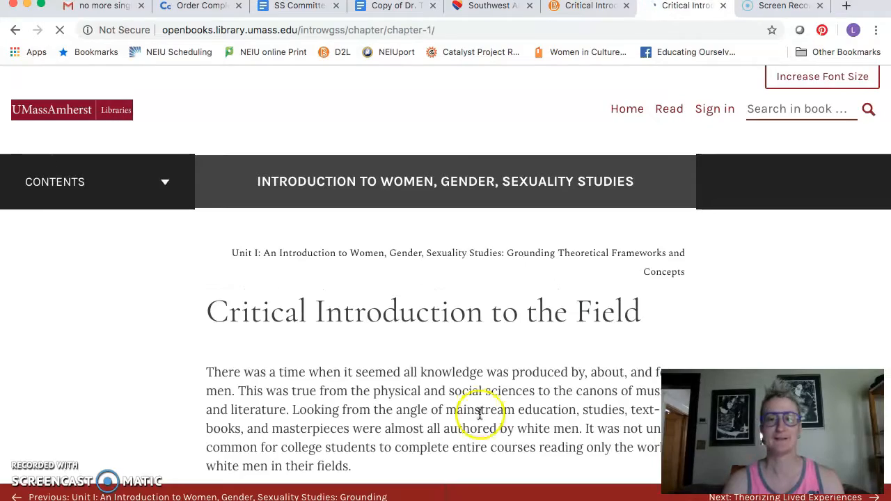
{"action": "scroll", "scroll_direction": "down", "scroll_amount": 3}
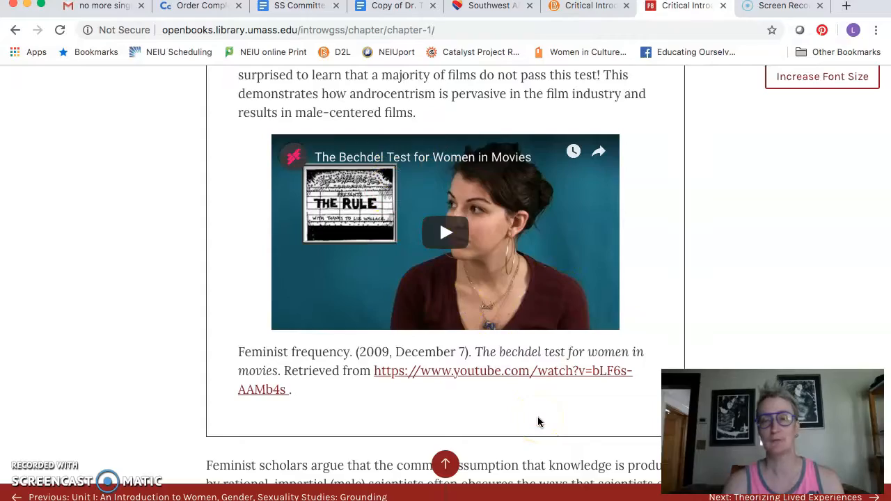
Read past the Bechdel Test and intersectionality videos to the chapter end, then return to D2L
{"action": "scroll", "scroll_direction": "down", "scroll_amount": 3}
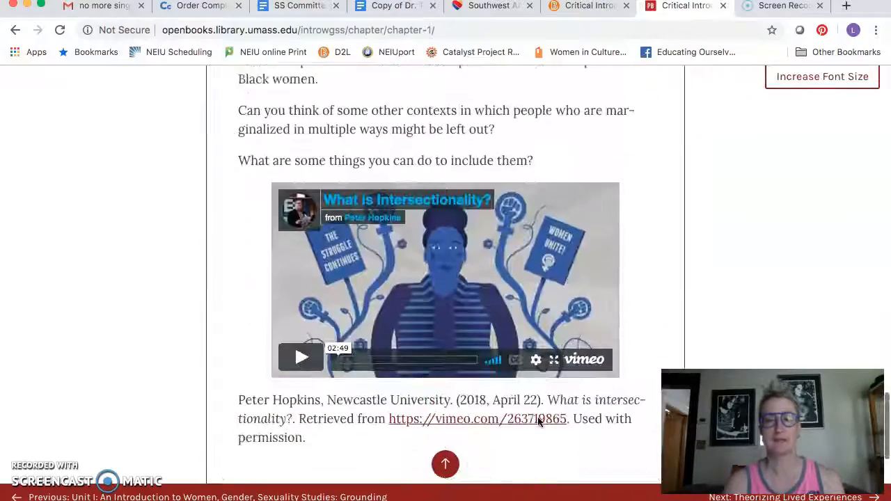
{"action": "scroll", "scroll_direction": "down", "scroll_amount": 3}
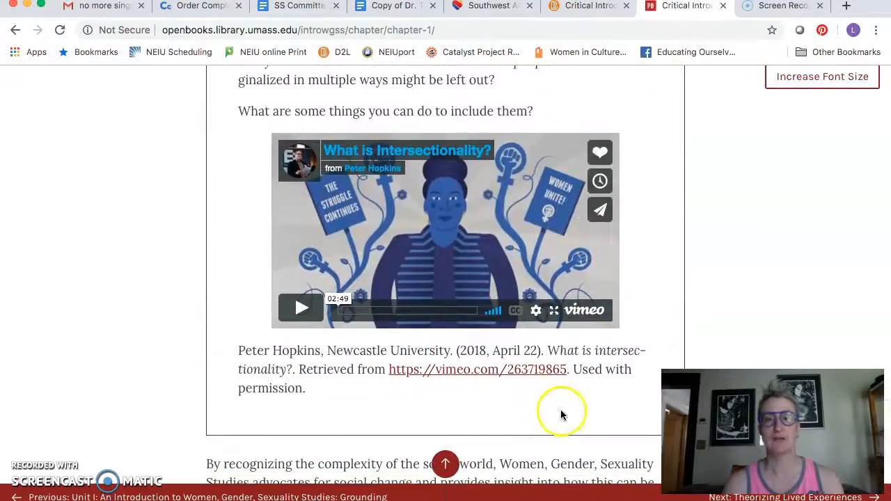
{"action": "scroll", "scroll_direction": "down", "scroll_amount": 3}
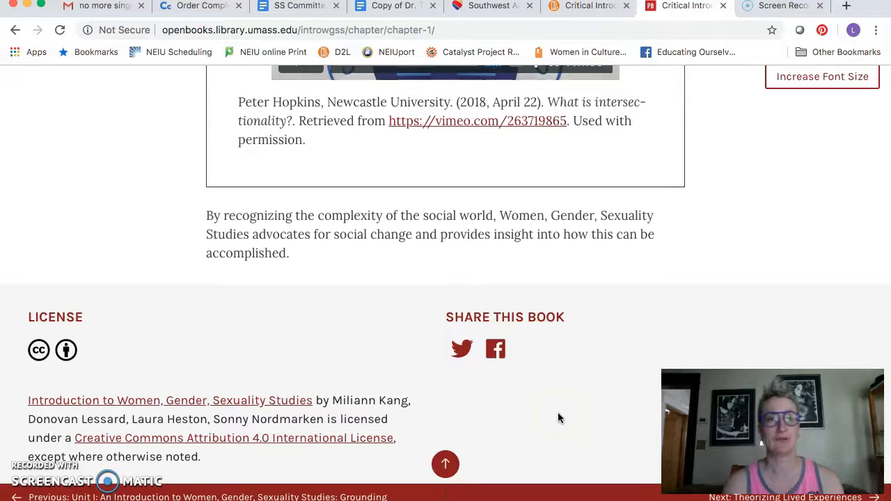
{"action": "left_click", "coordinate": [588, 6]}
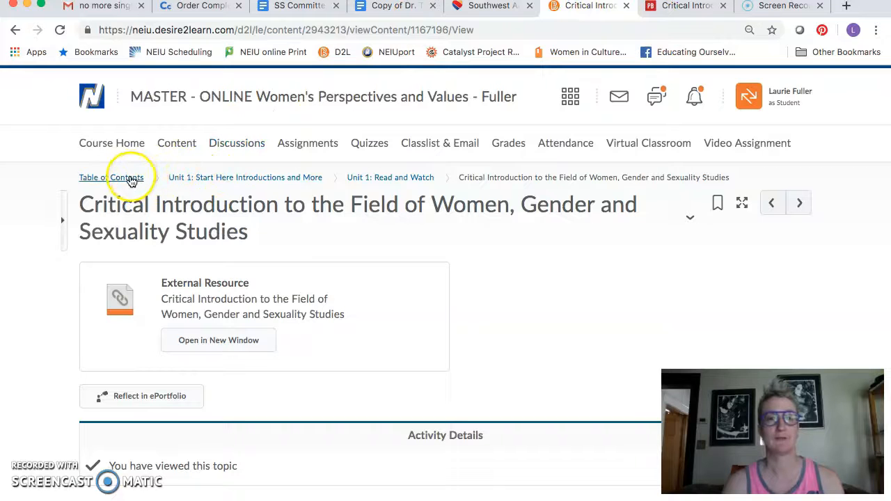
From the Unit 1 breadcrumb, open Discussion Board #1 under Unit 1: Do
{"action": "left_click", "coordinate": [110, 177]}
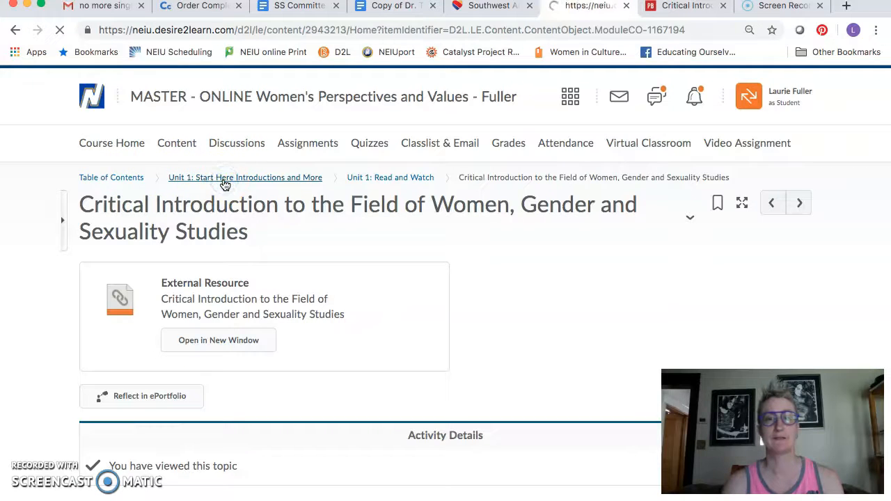
{"action": "left_click", "coordinate": [245, 178]}
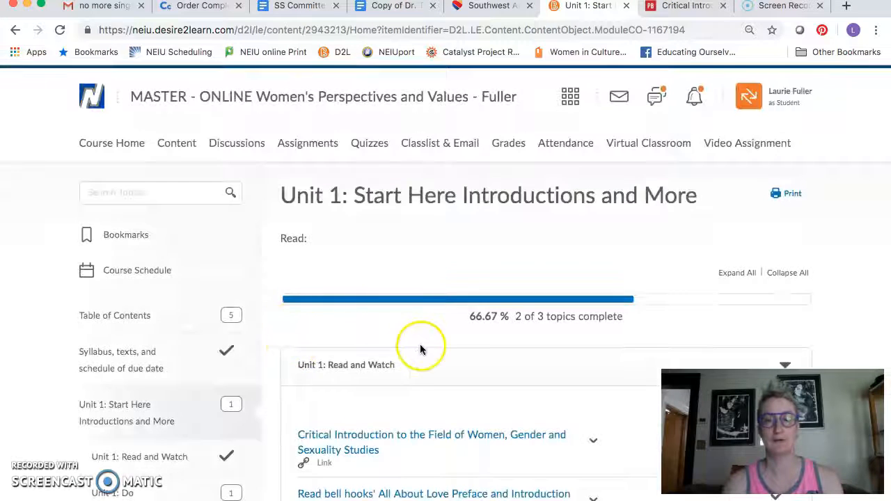
{"action": "scroll", "scroll_direction": "down", "scroll_amount": 3}
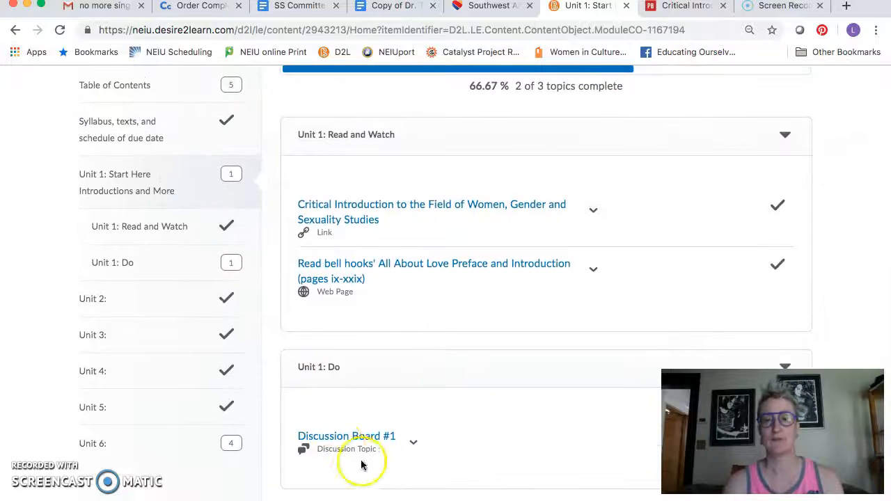
{"action": "left_click", "coordinate": [346, 435]}
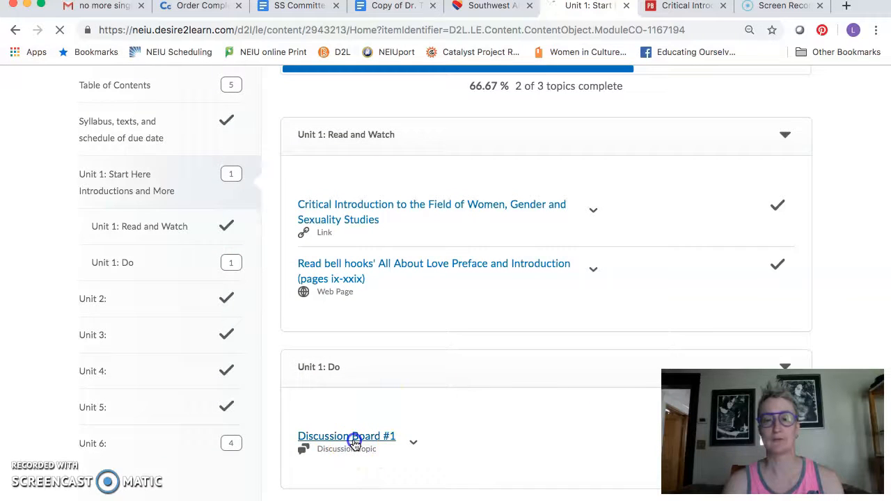
{"action": "left_click", "coordinate": [345, 435]}
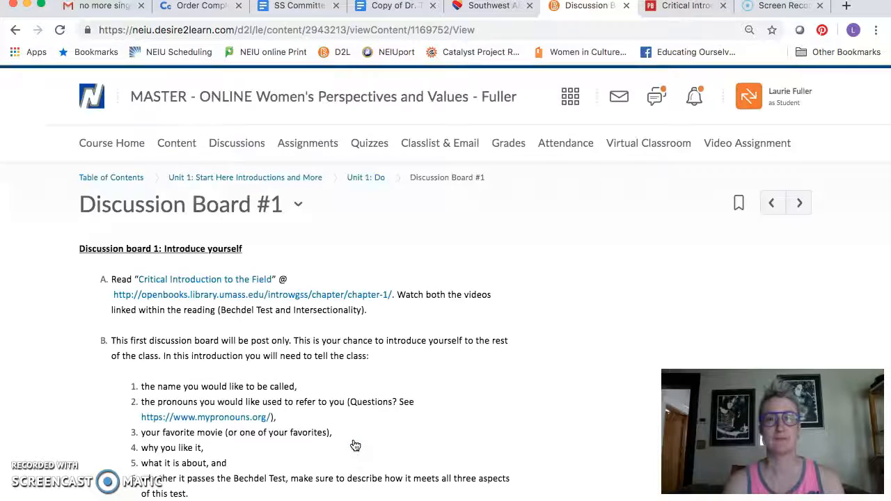
{"action": "mouse_move", "coordinate": [17, 475]}
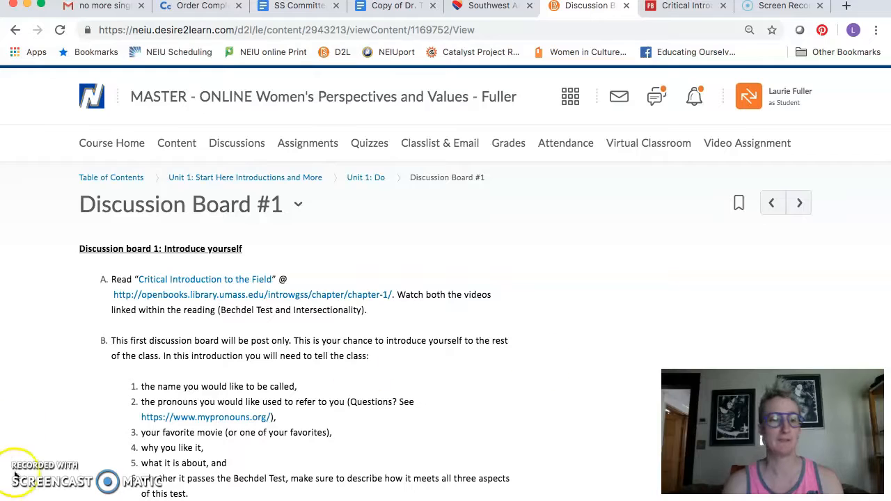